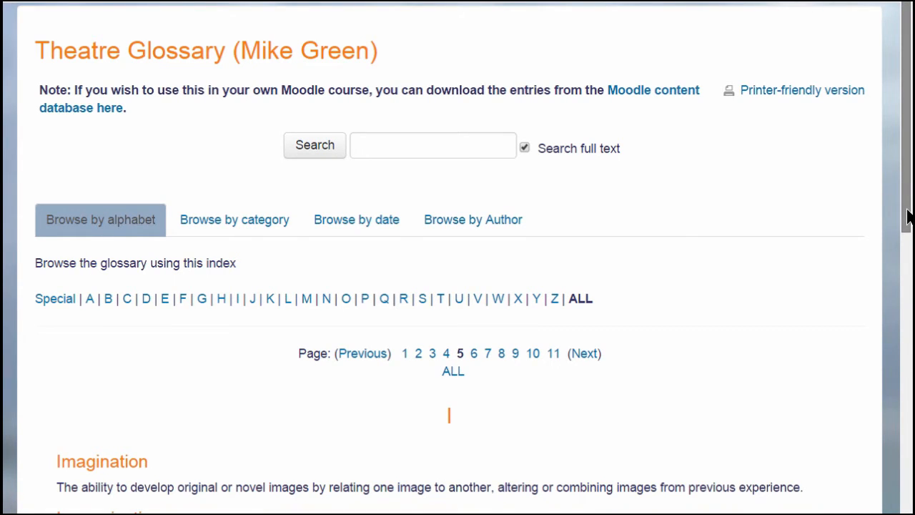
Turn on editing in Basic French and add an activity to the Writing section.
scroll("down", 3)
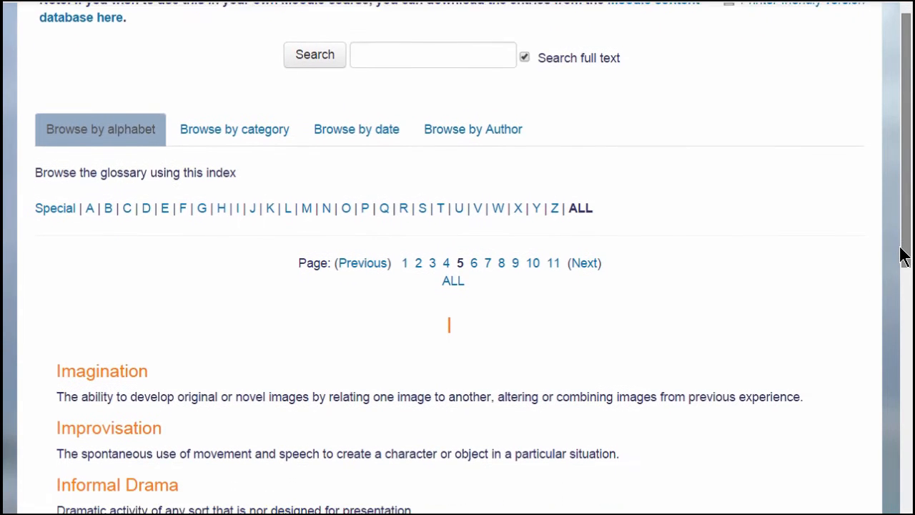
scroll("down", 3)
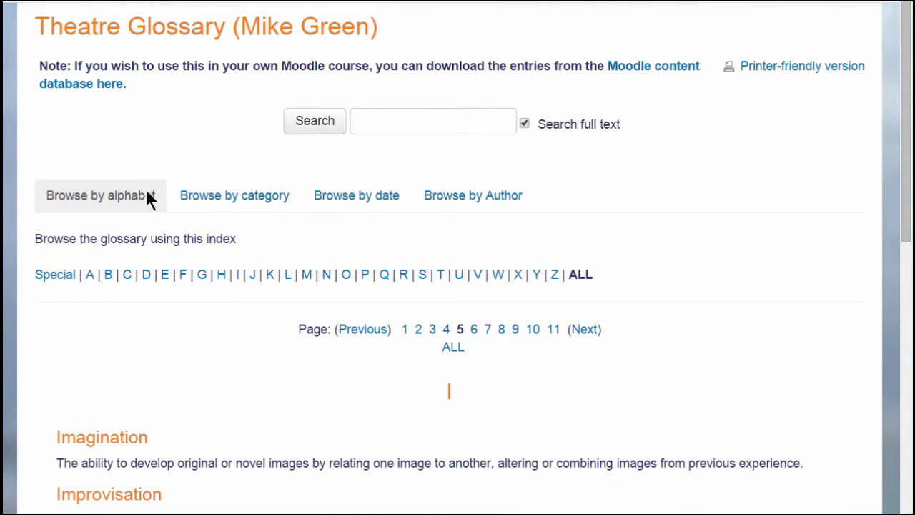
mouse_move(234, 195)
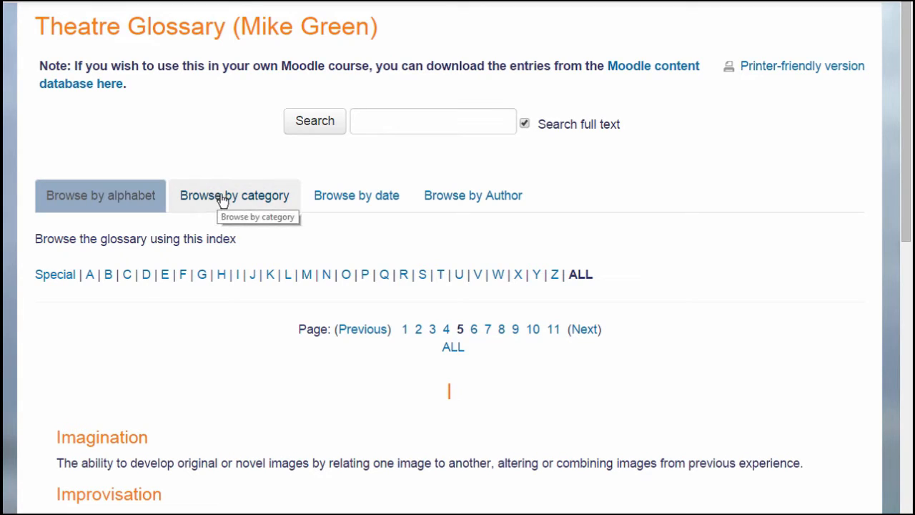
mouse_move(473, 195)
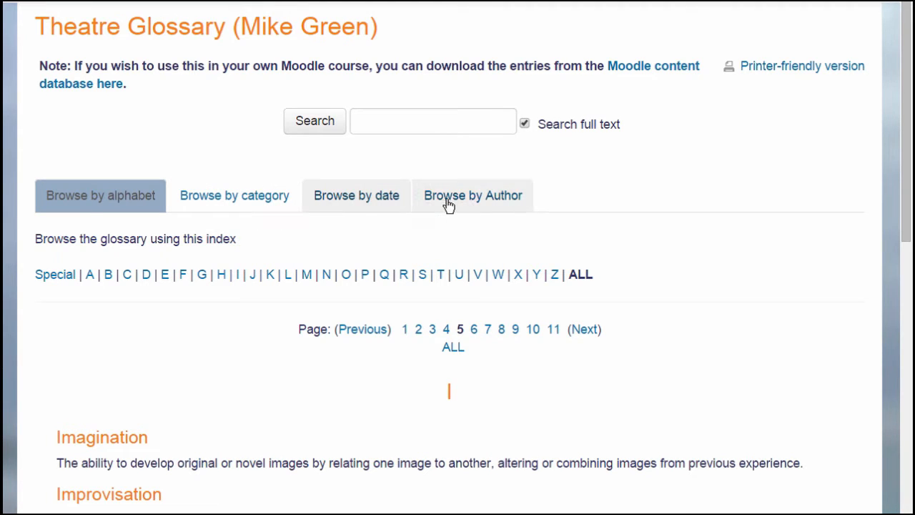
mouse_move(473, 195)
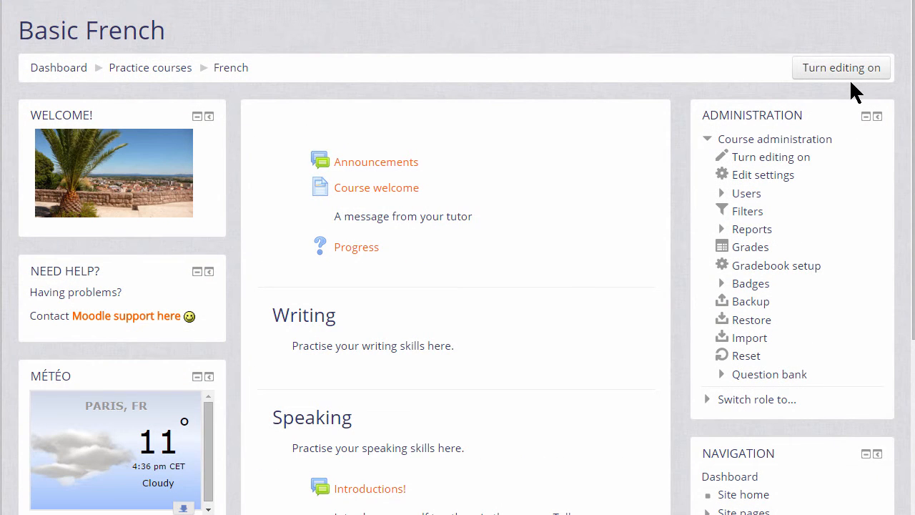
mouse_move(851, 79)
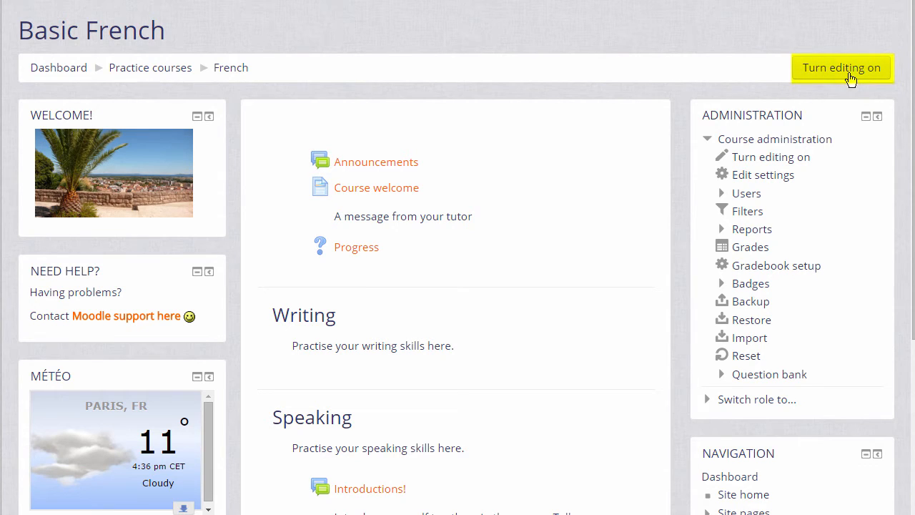
mouse_move(801, 150)
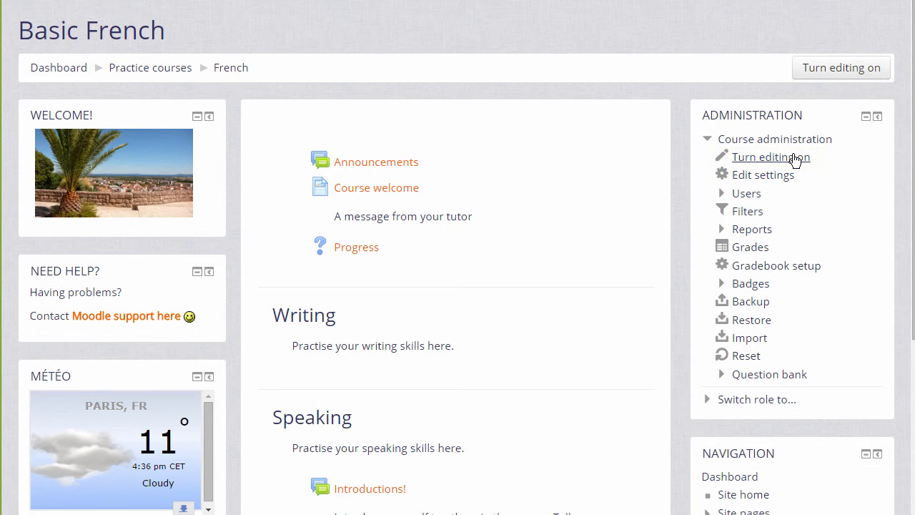
left_click(771, 156)
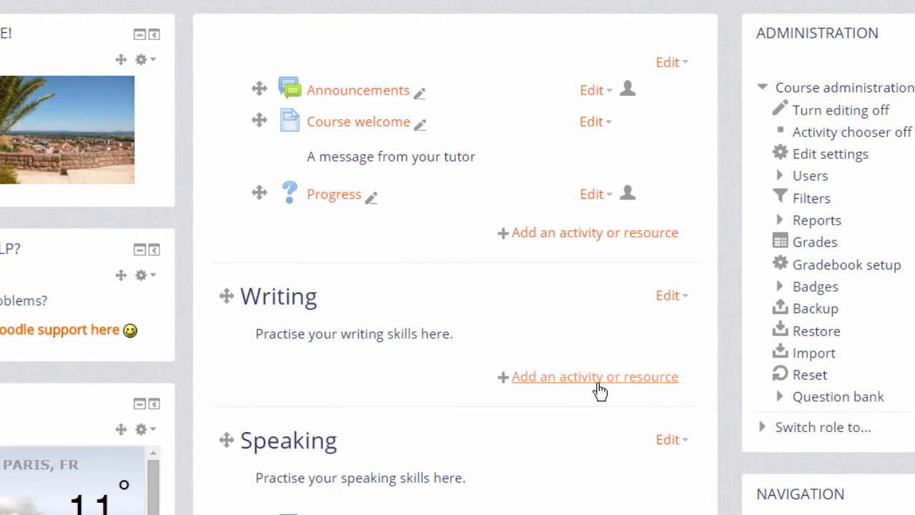
left_click(595, 377)
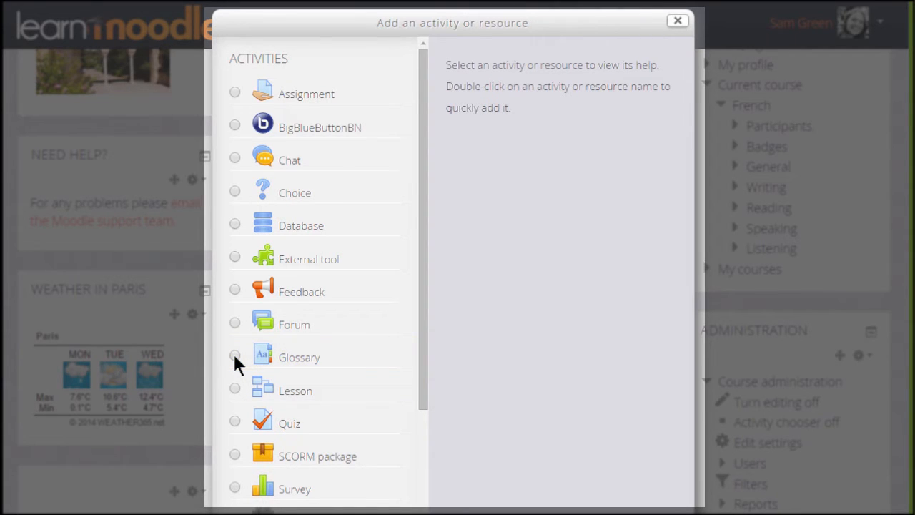
Pick Glossary in the activity chooser and add it to the Writing section.
left_click(299, 357)
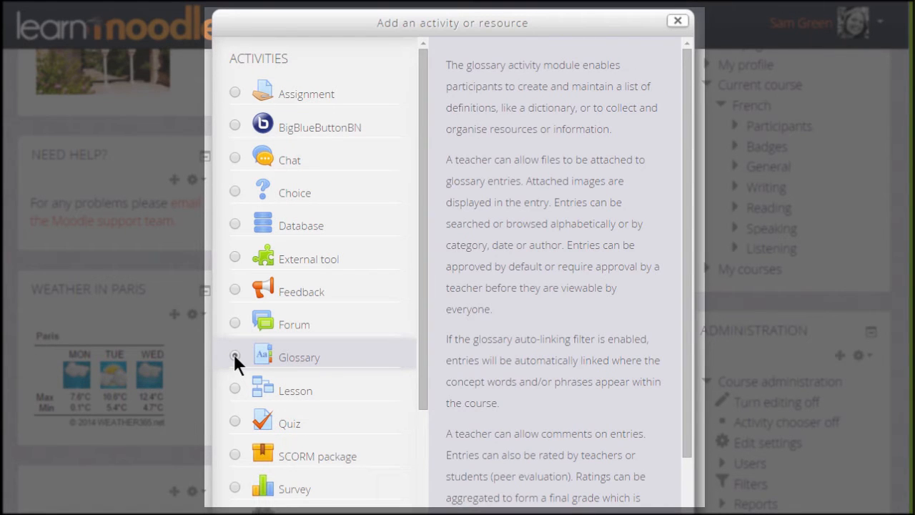
left_click(235, 357)
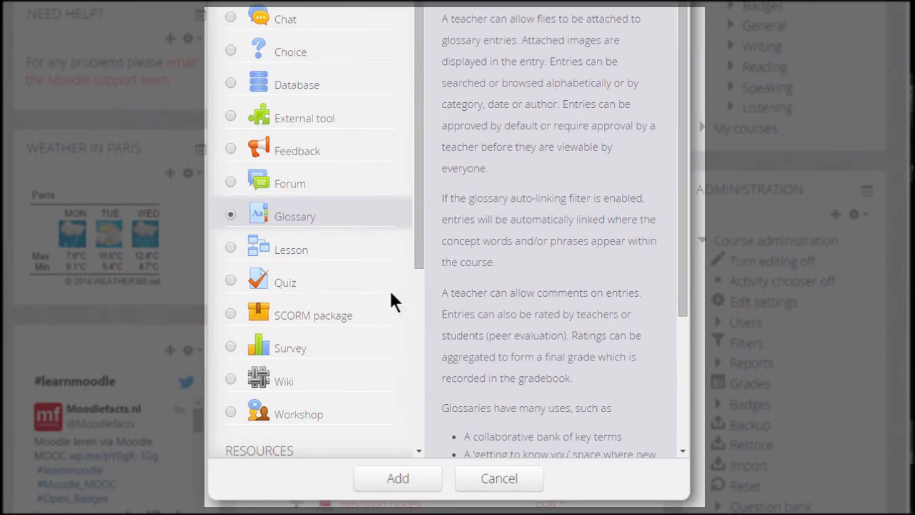
left_click(398, 479)
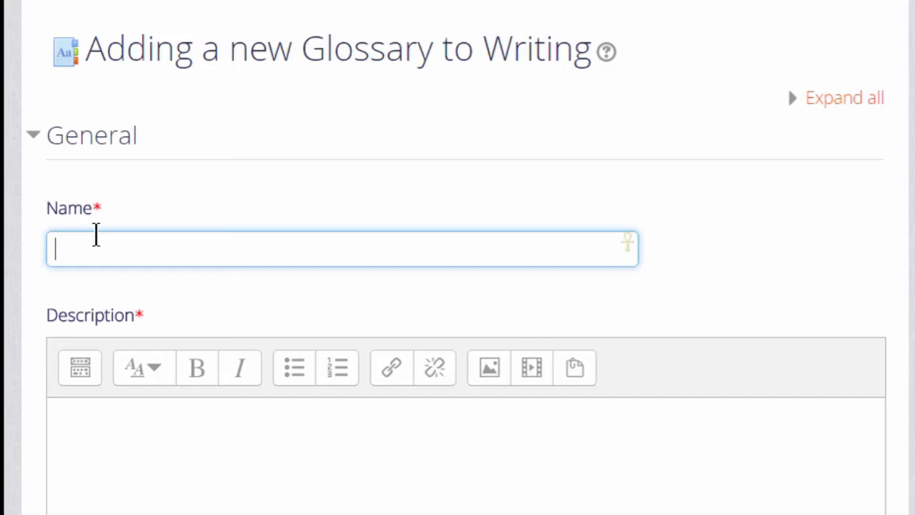
Name the glossary 'Grammar terms' and scroll down to the collapsed settings sections.
type("Grammar terms")
left_click(466, 456)
type("Add a grammar term here with its definition and an example if possible.")
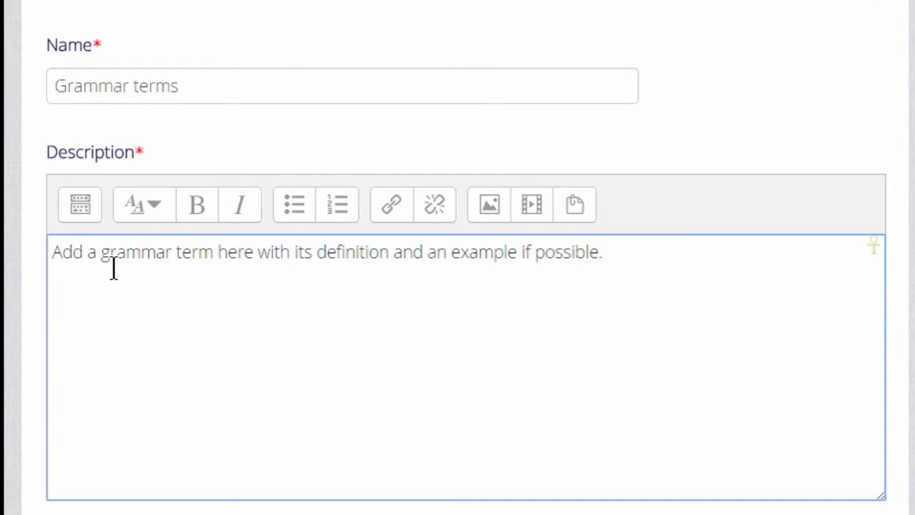
scroll("down", 3)
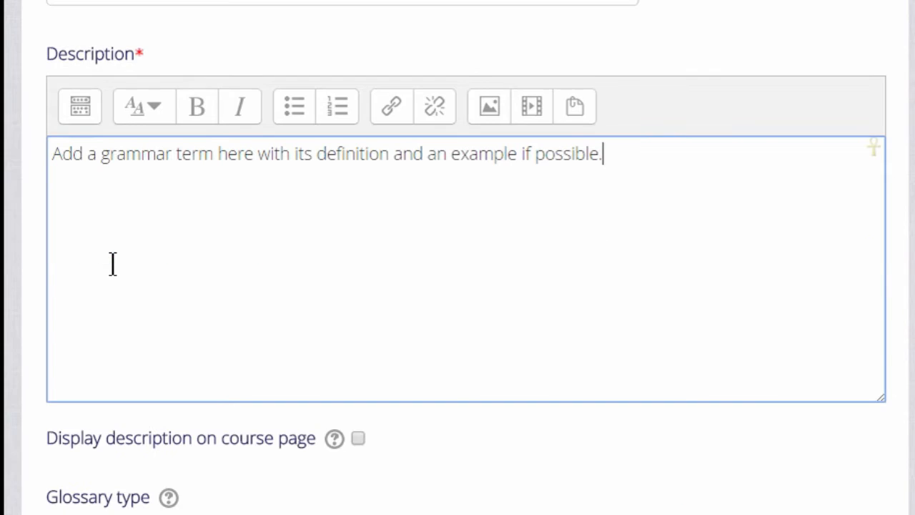
scroll("down", 3)
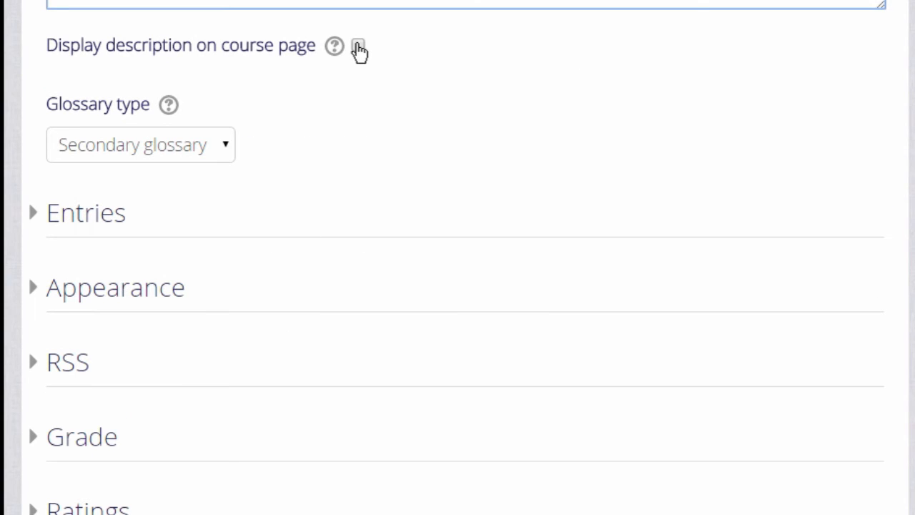
scroll("down", 3)
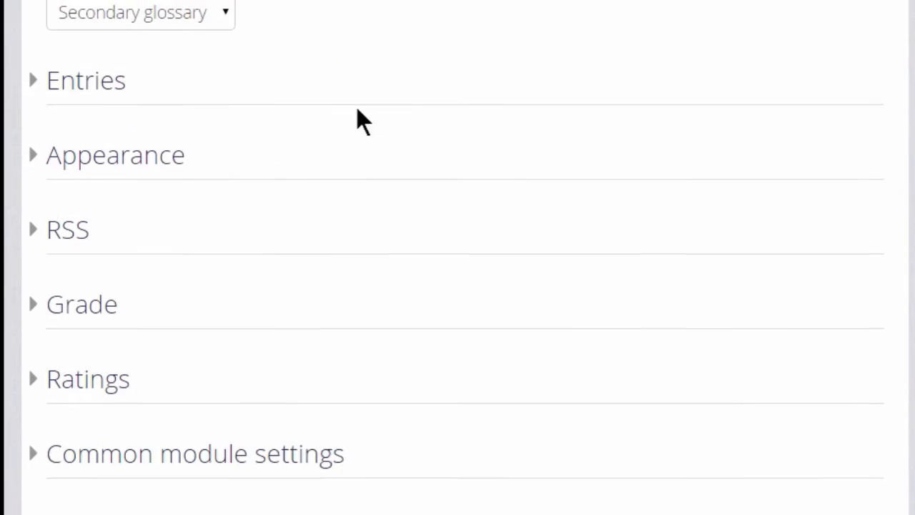
scroll("down", 3)
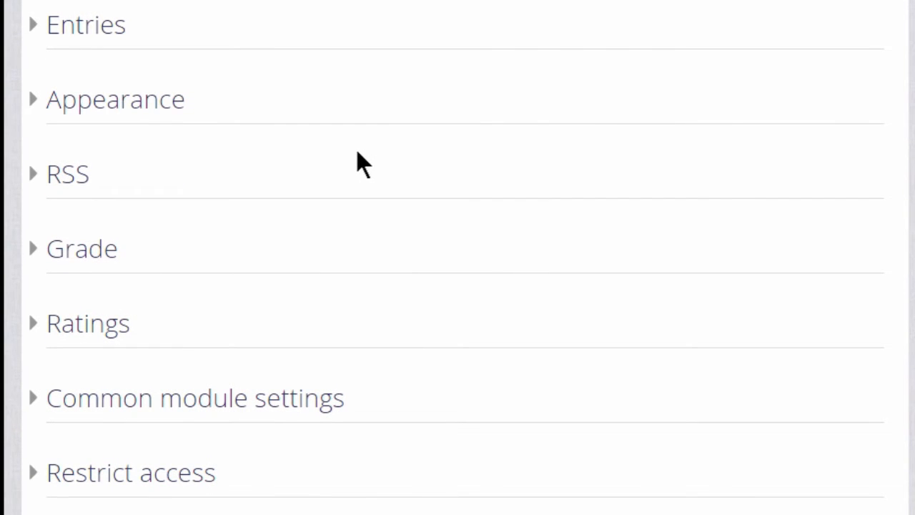
mouse_move(122, 54)
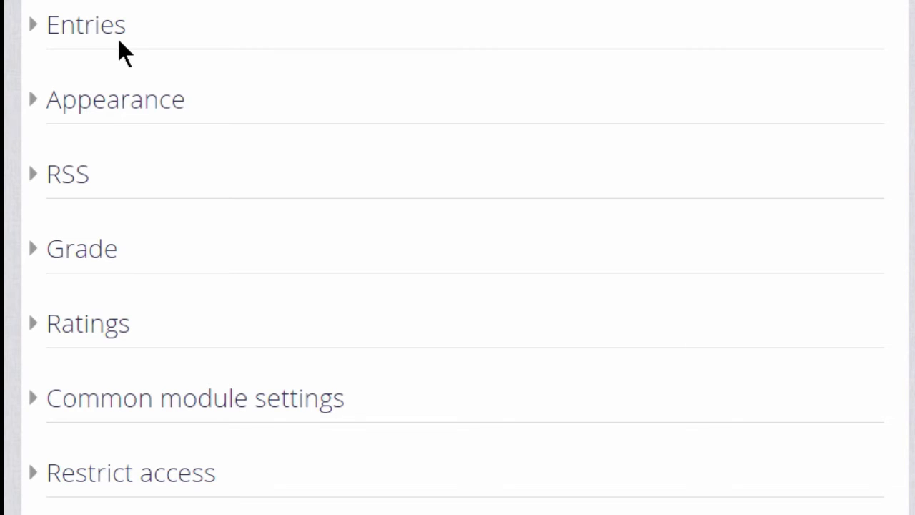
mouse_move(111, 36)
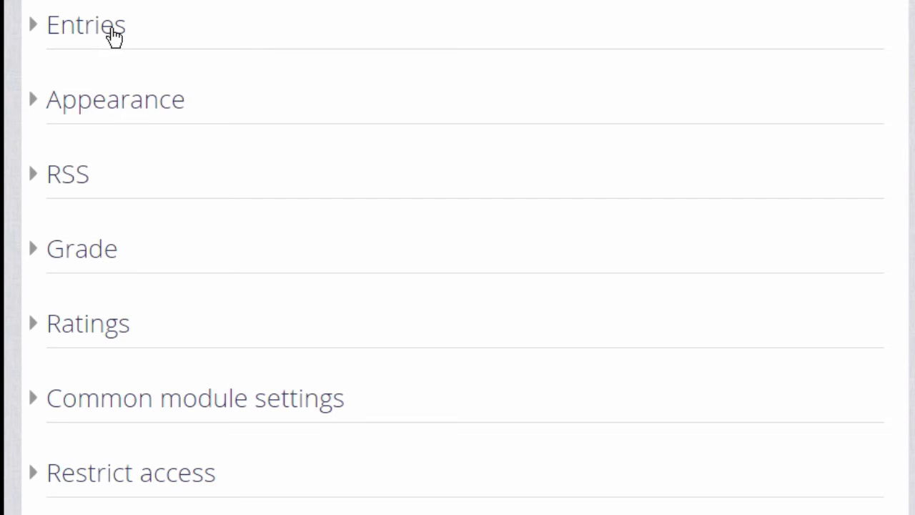
In Entries settings, set 'Approved by default' to No and 'Allow comments on entries' to Yes.
left_click(85, 25)
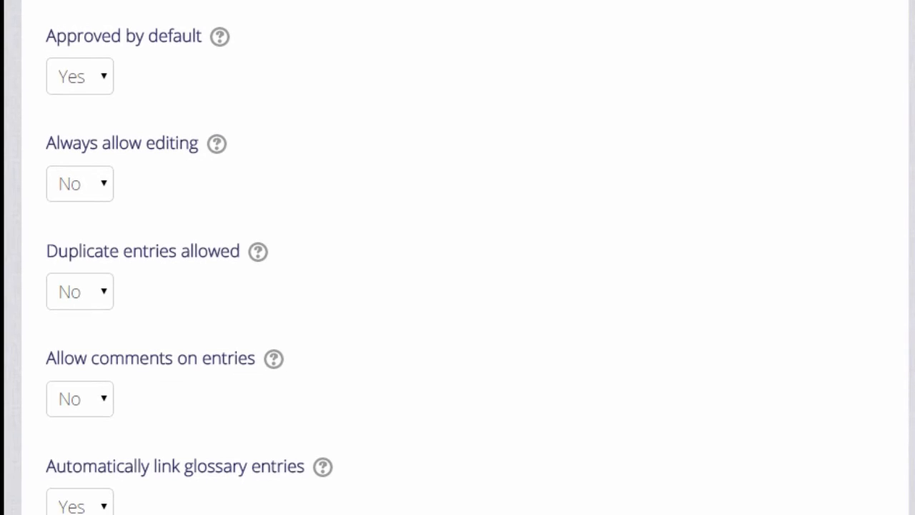
mouse_move(158, 31)
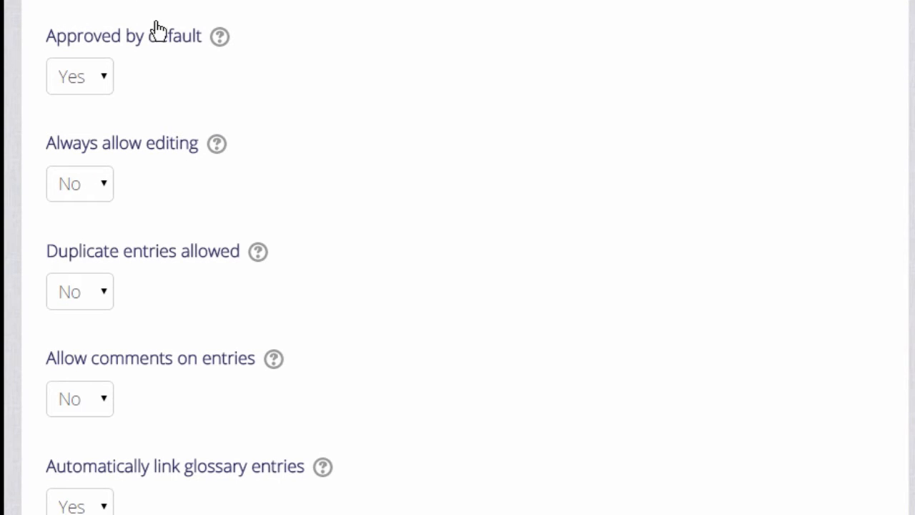
mouse_move(179, 39)
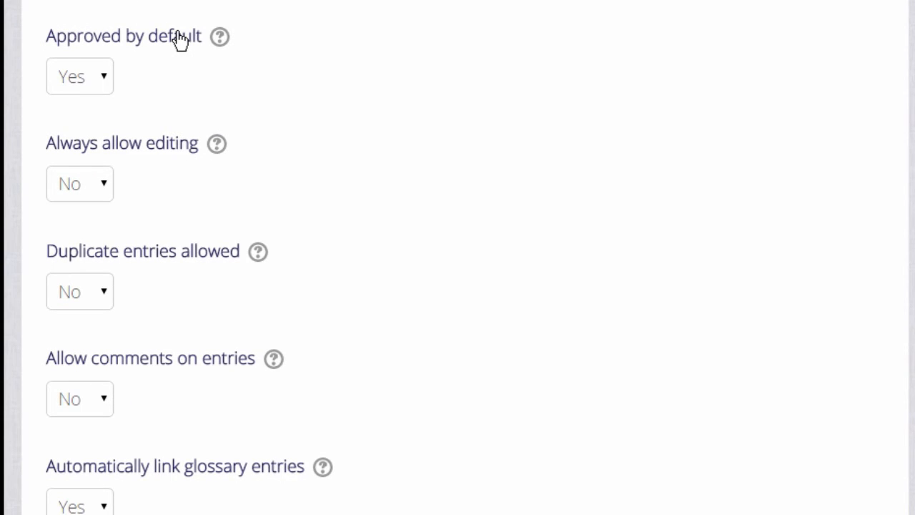
left_click(79, 75)
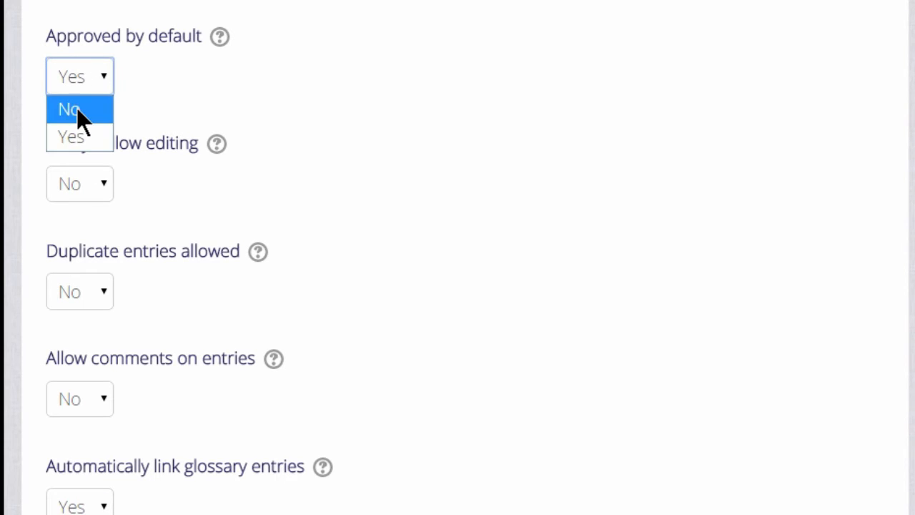
left_click(68, 109)
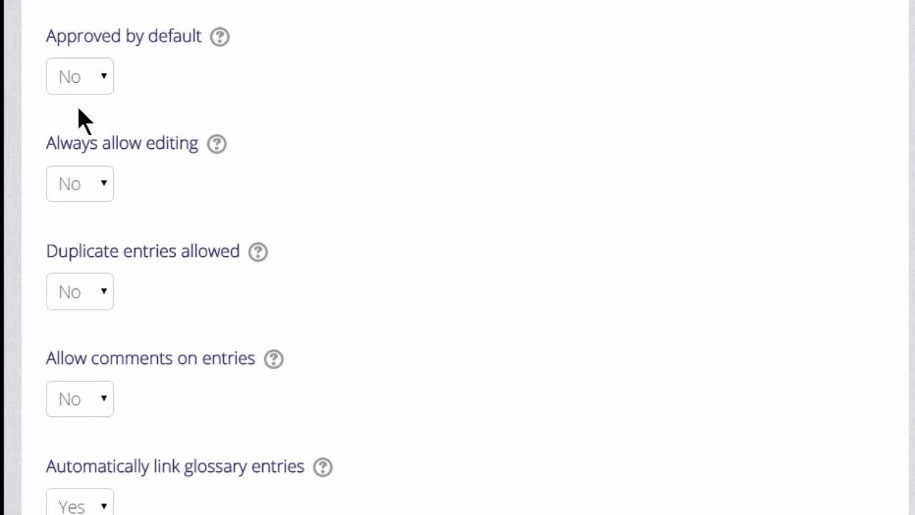
mouse_move(118, 309)
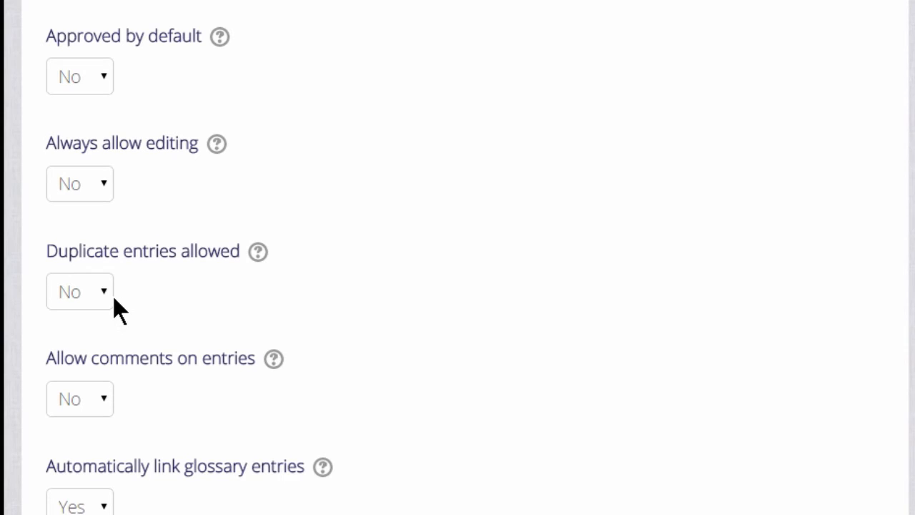
mouse_move(112, 342)
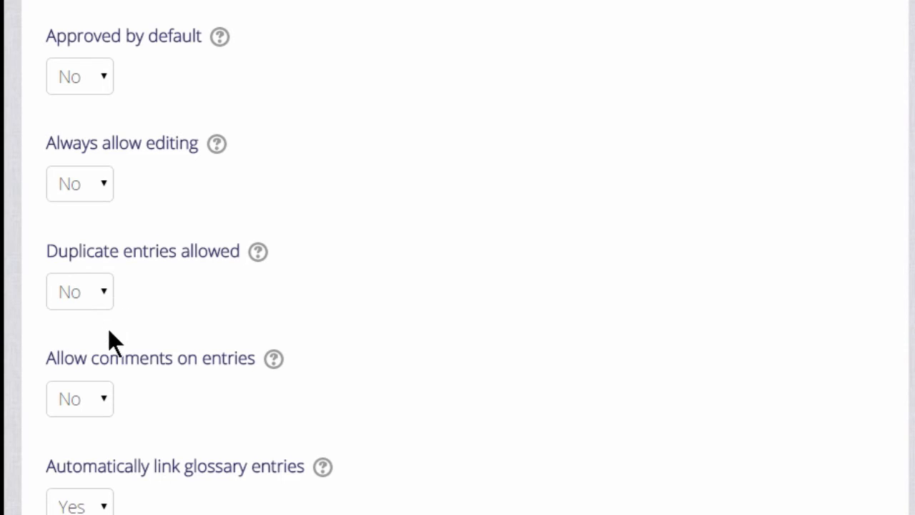
left_click(79, 398)
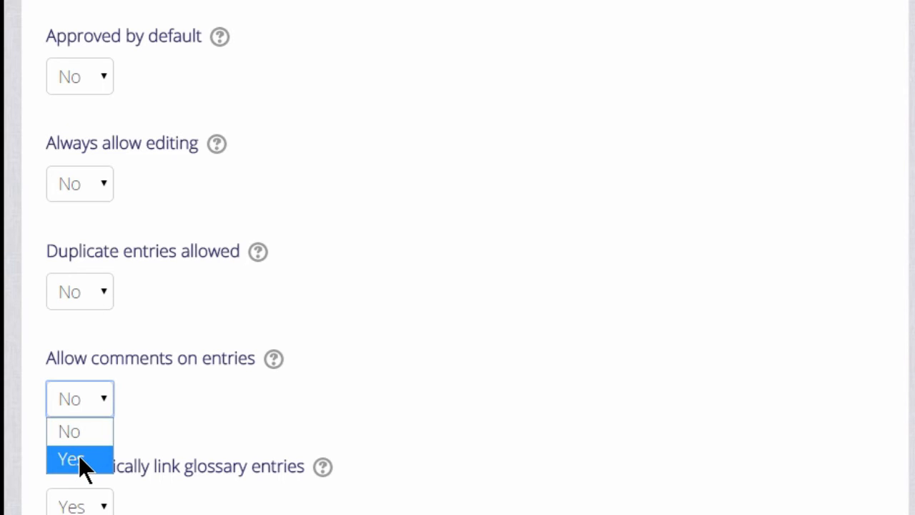
left_click(71, 458)
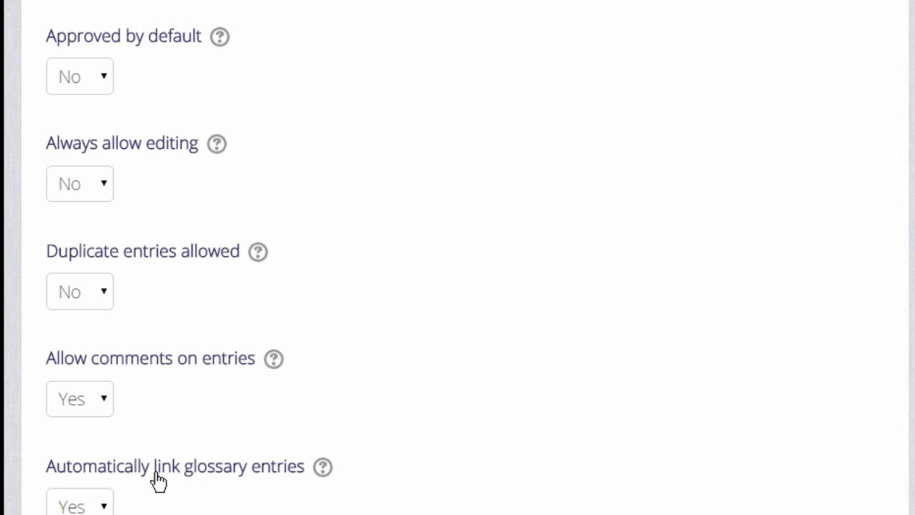
mouse_move(107, 504)
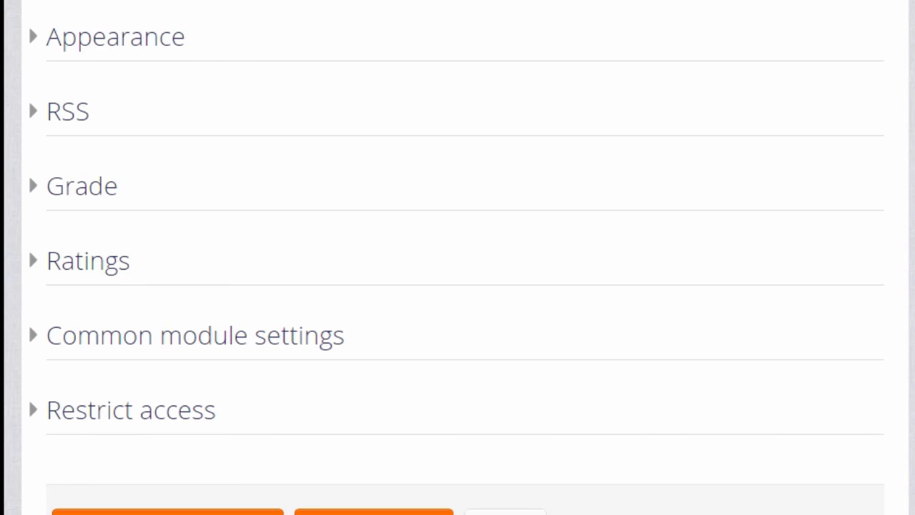
Expand Appearance and keep the simple dictionary style with ten entries per page.
left_click(115, 37)
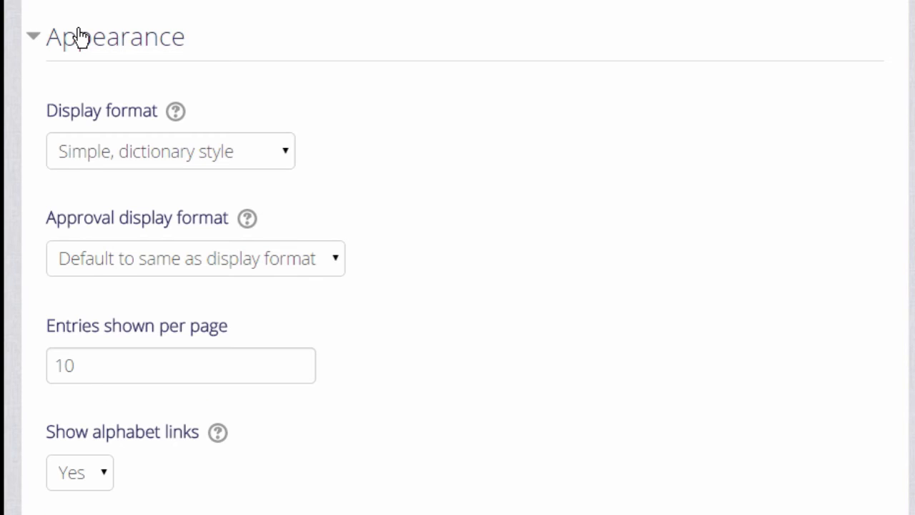
mouse_move(240, 151)
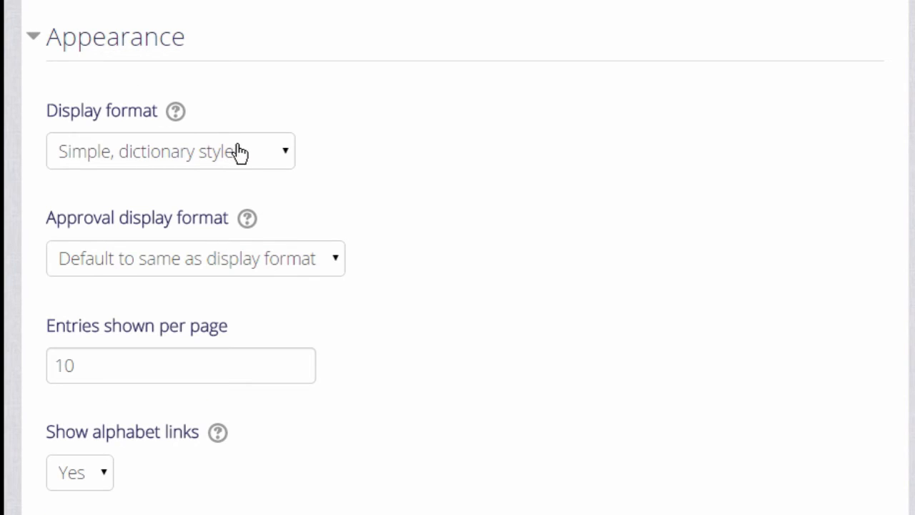
mouse_move(270, 227)
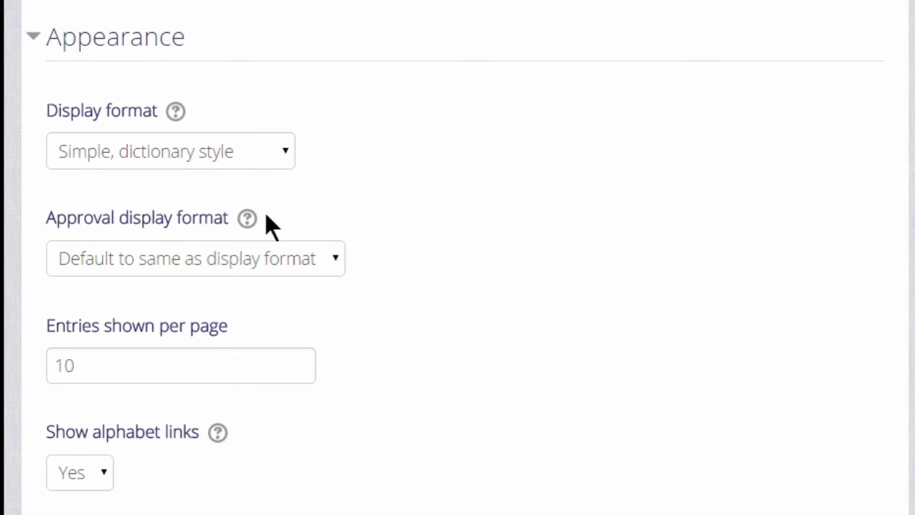
mouse_move(222, 351)
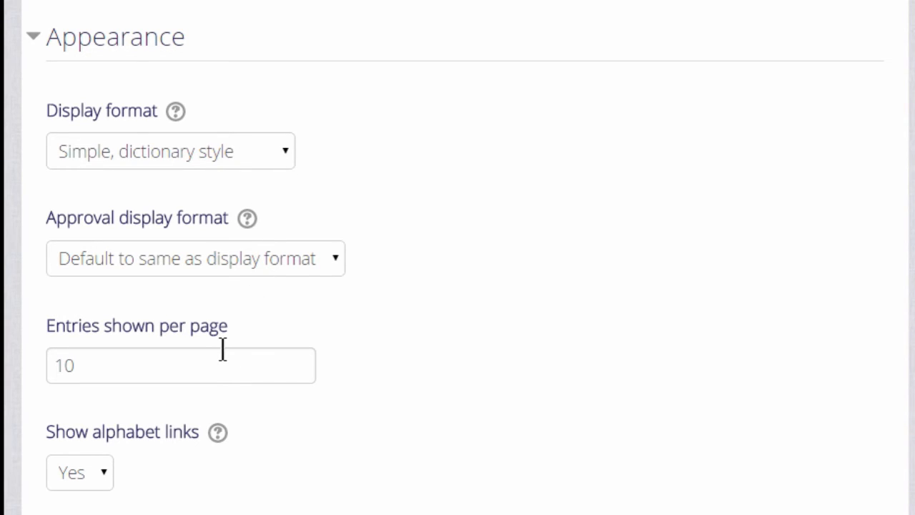
mouse_move(147, 75)
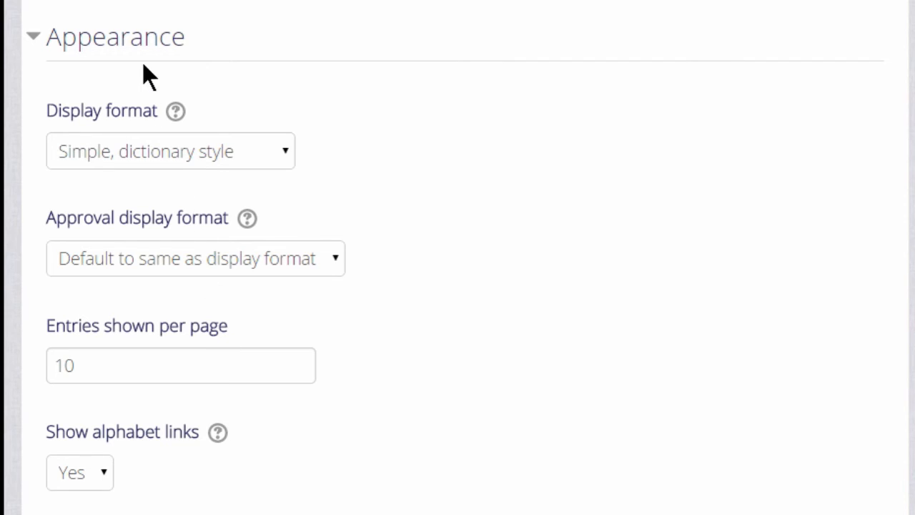
scroll("down", 3)
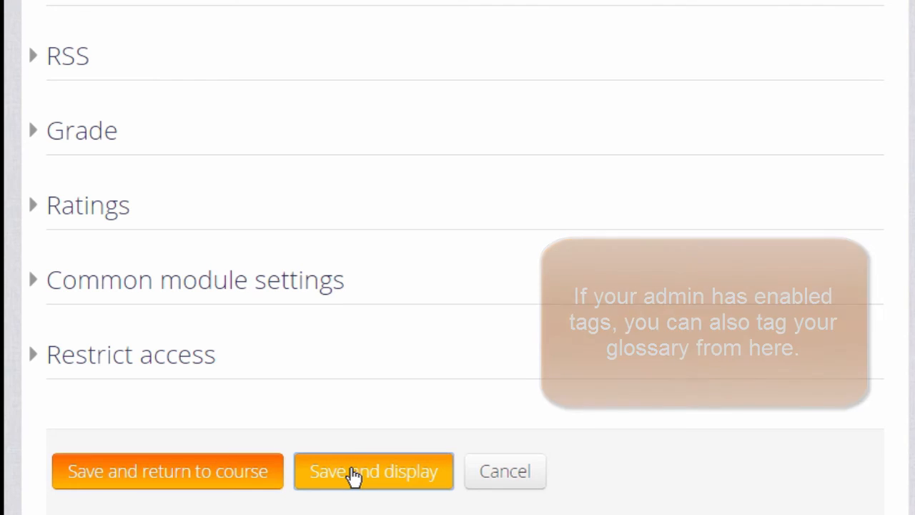
Save and display the Grammar terms glossary, showing its empty index.
left_click(373, 470)
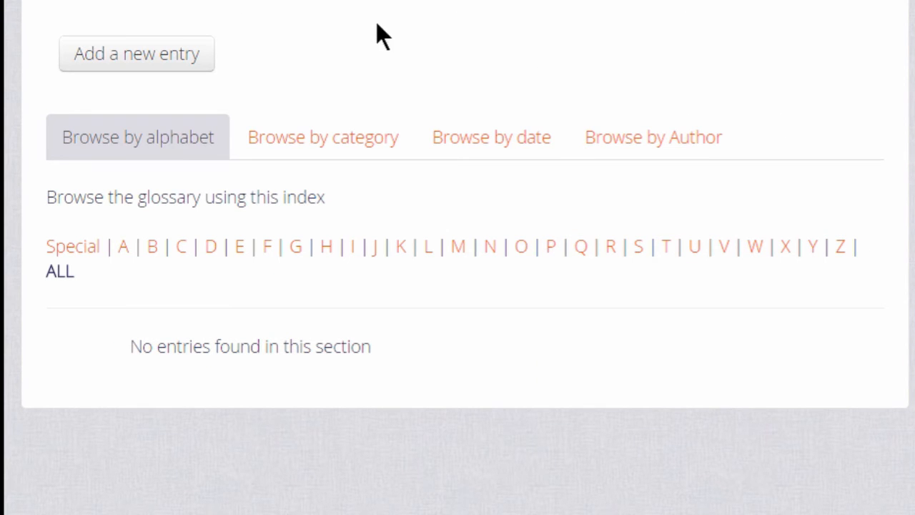
mouse_move(143, 47)
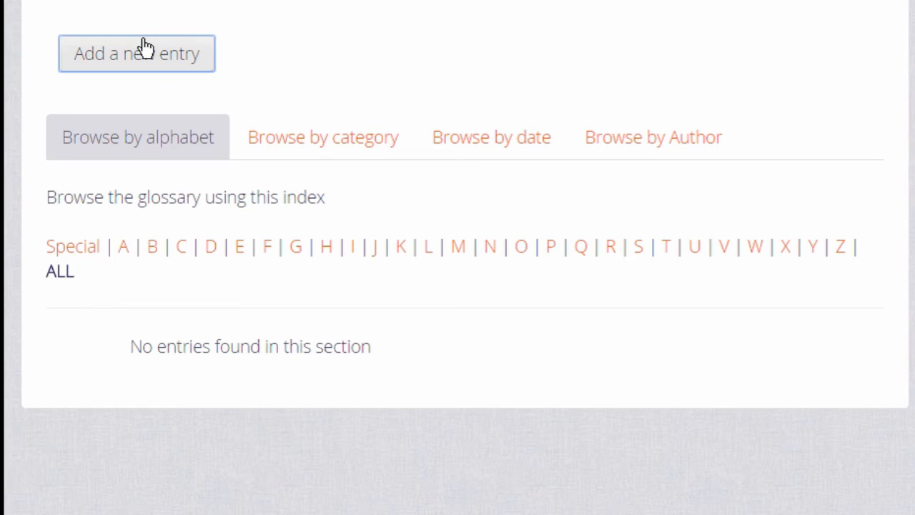
Add and save the entry 'Adjective': "A describing word, for example Moodle is GREAT".
left_click(136, 53)
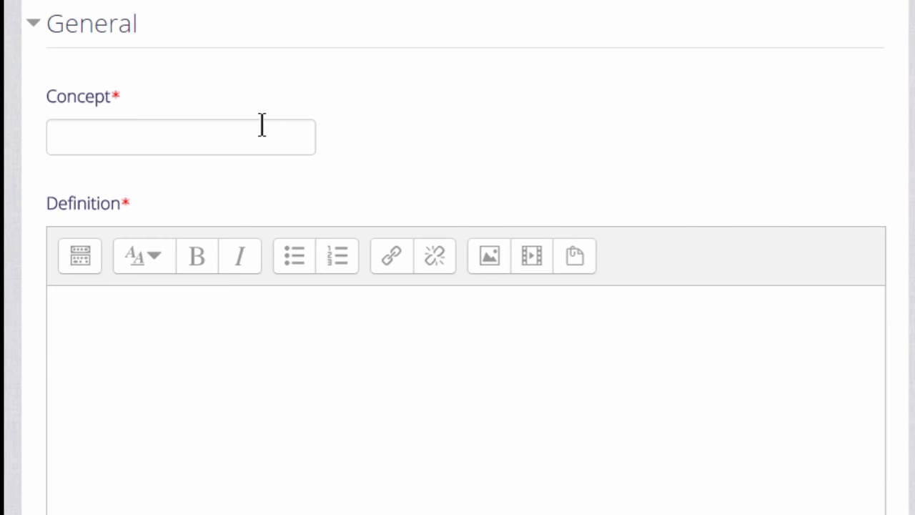
type("Adjective")
type("A describing word, for example Moodle is GREAT")
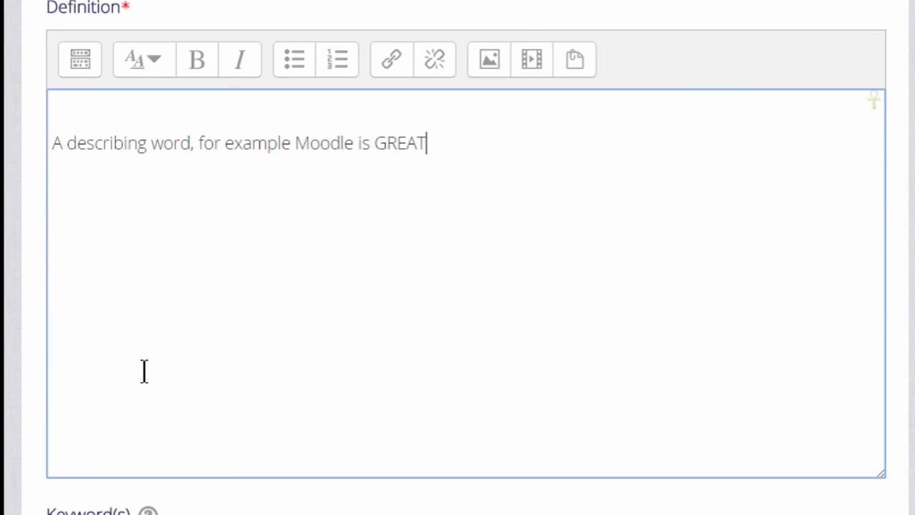
scroll("down", 3)
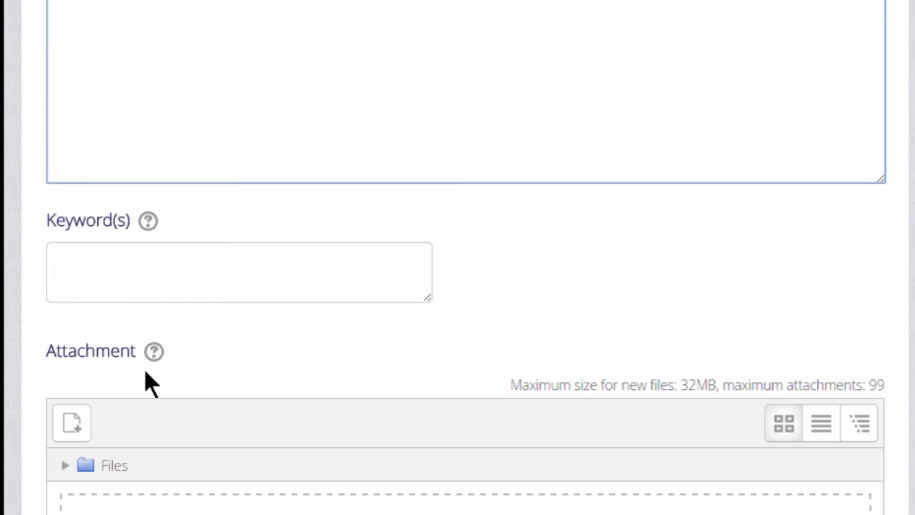
scroll("down", 3)
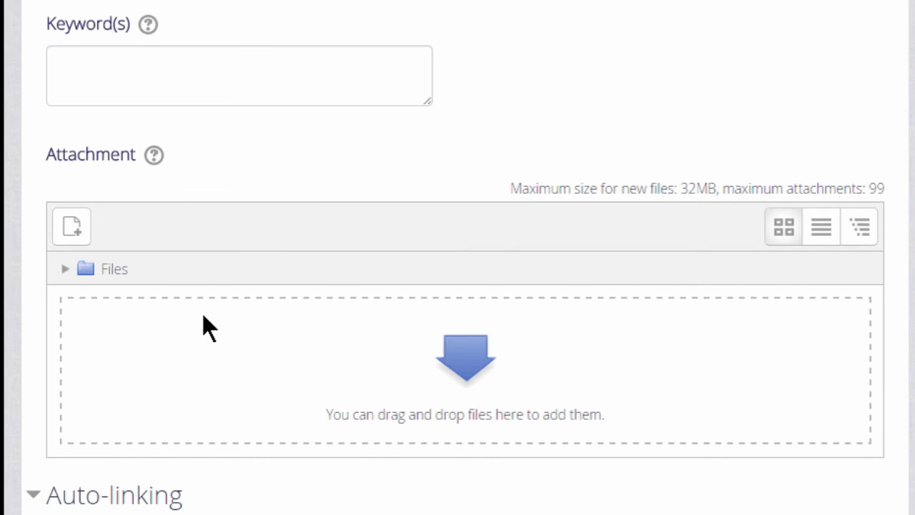
scroll("down", 3)
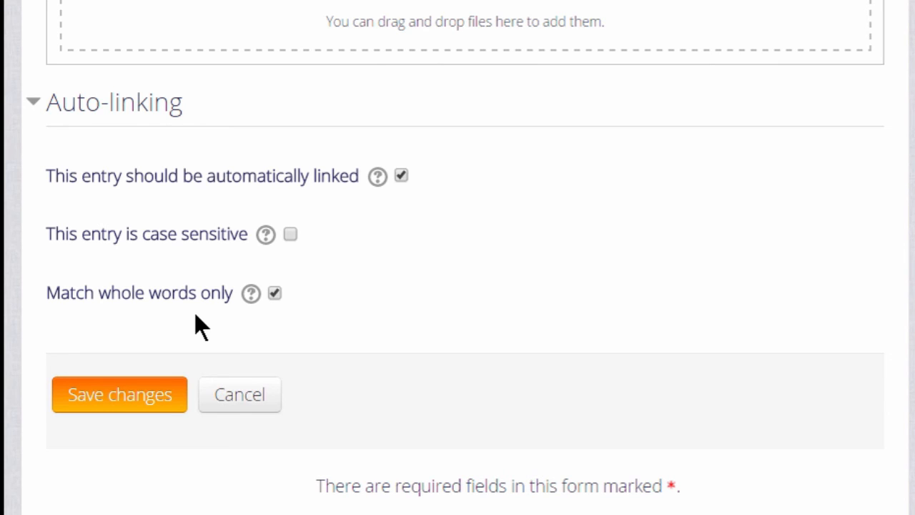
mouse_move(178, 370)
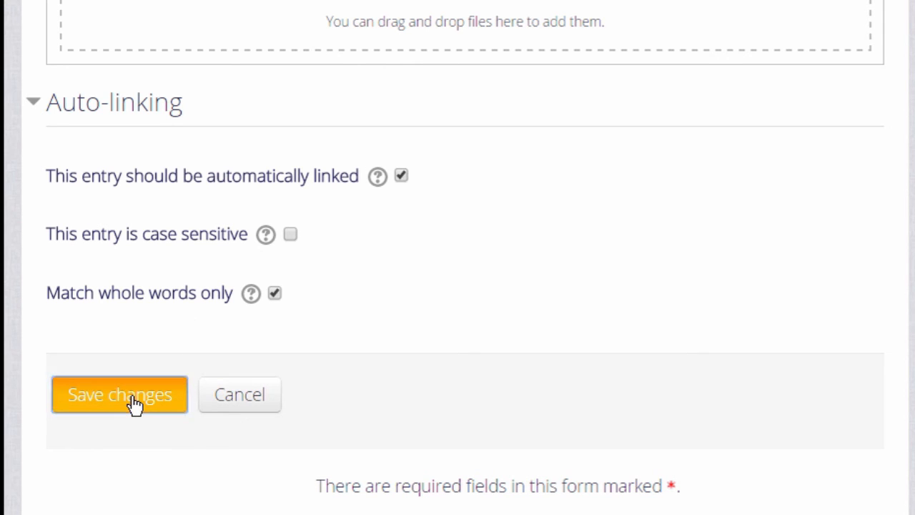
left_click(120, 394)
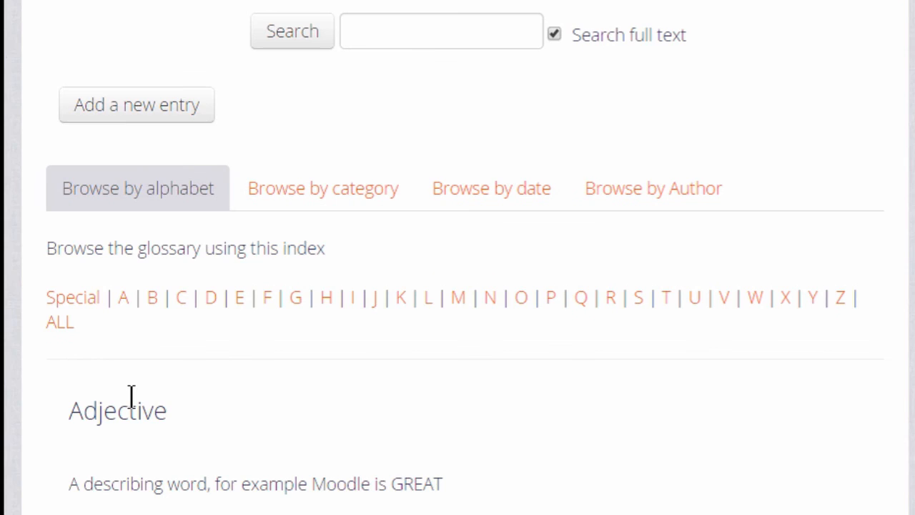
scroll("down", 3)
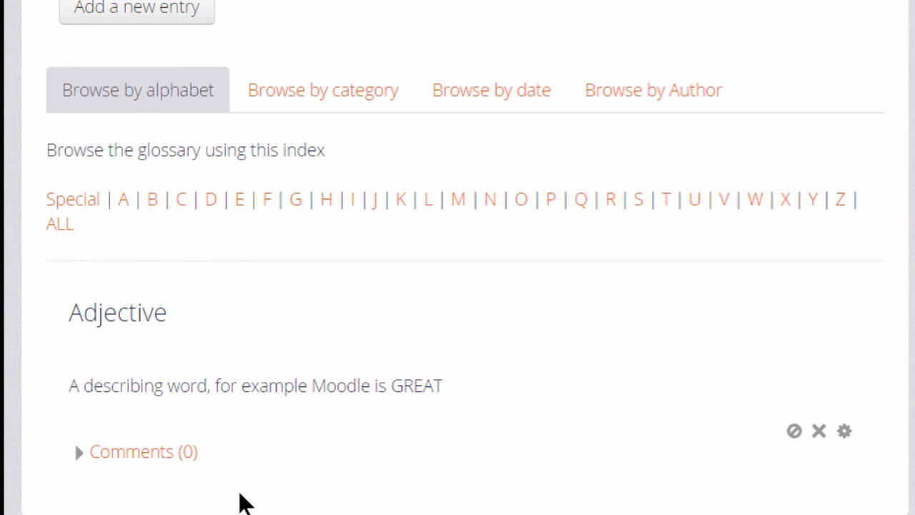